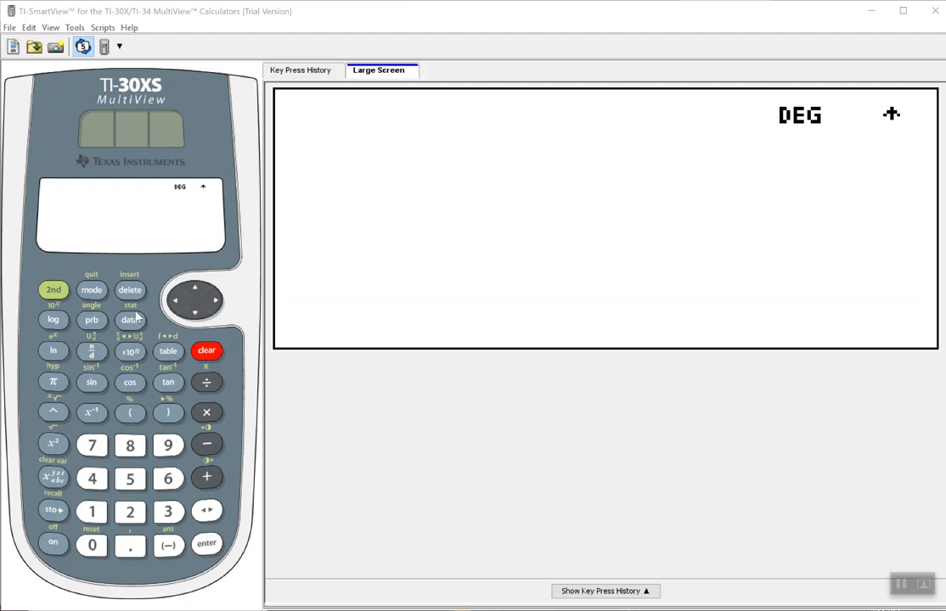
- Open the TI-30XS data list editor showing empty lists L1, L2 and L3
click(130, 320)
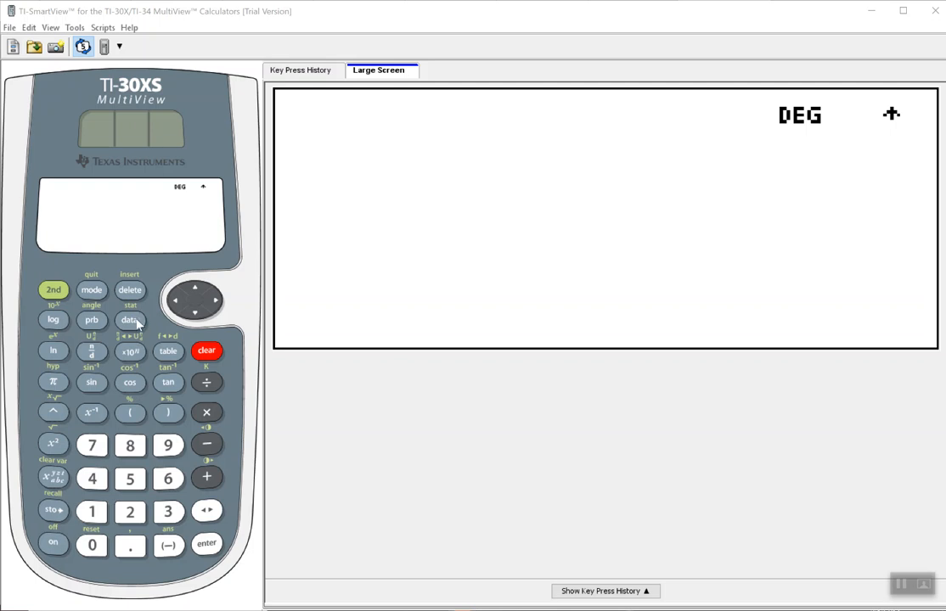
click(130, 320)
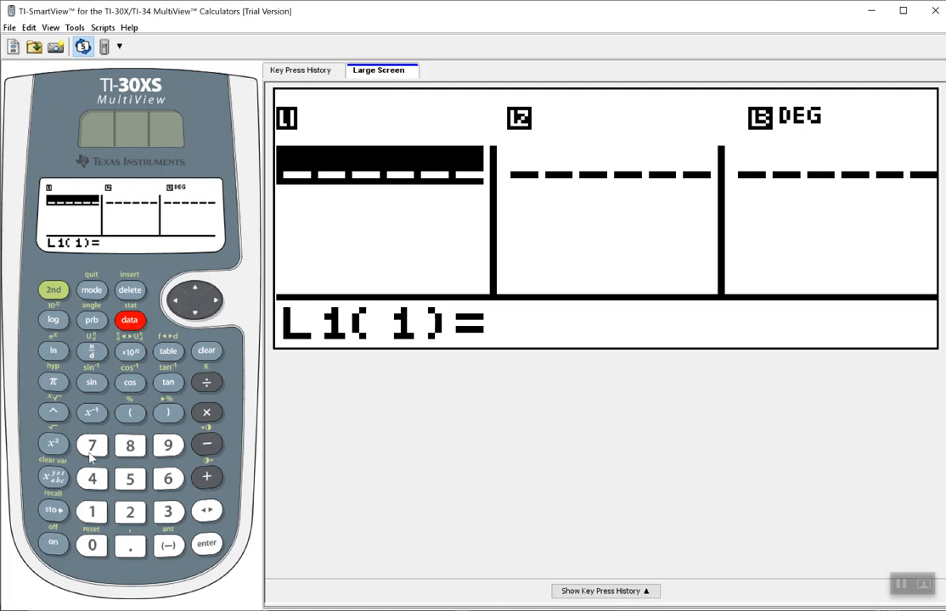
- Enter the first L1 values: 45, 34, 102, 6, 95 and 18
click(130, 478)
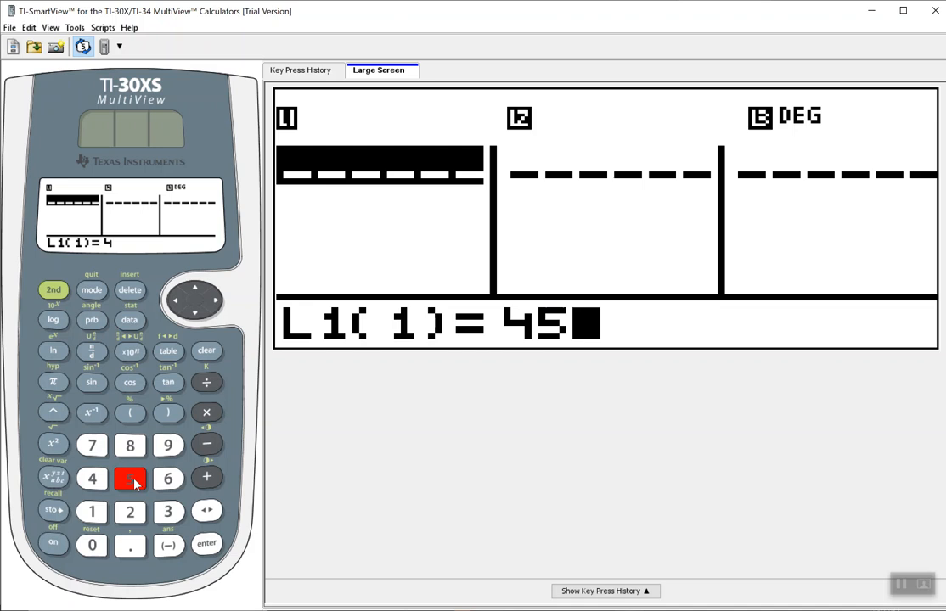
click(206, 544)
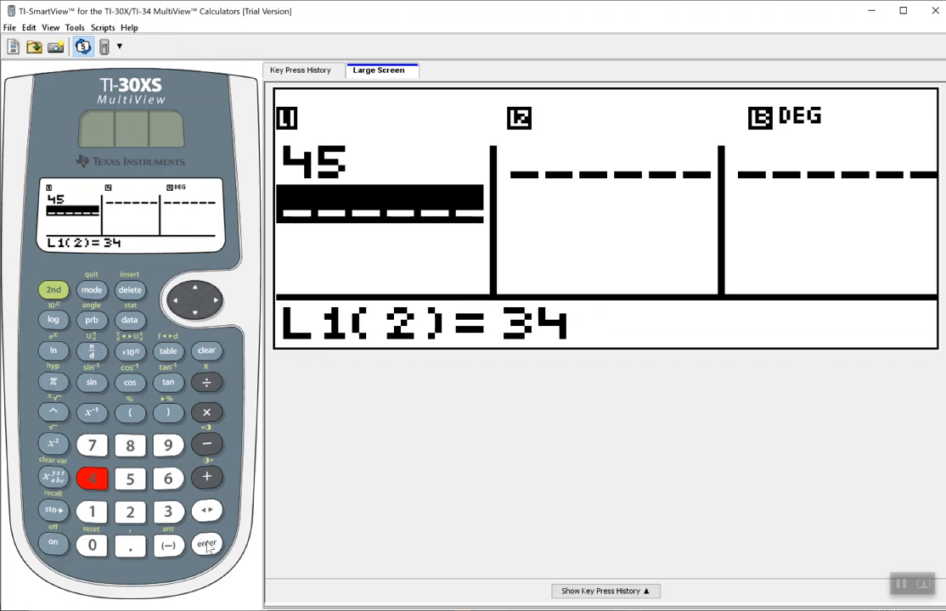
click(206, 544)
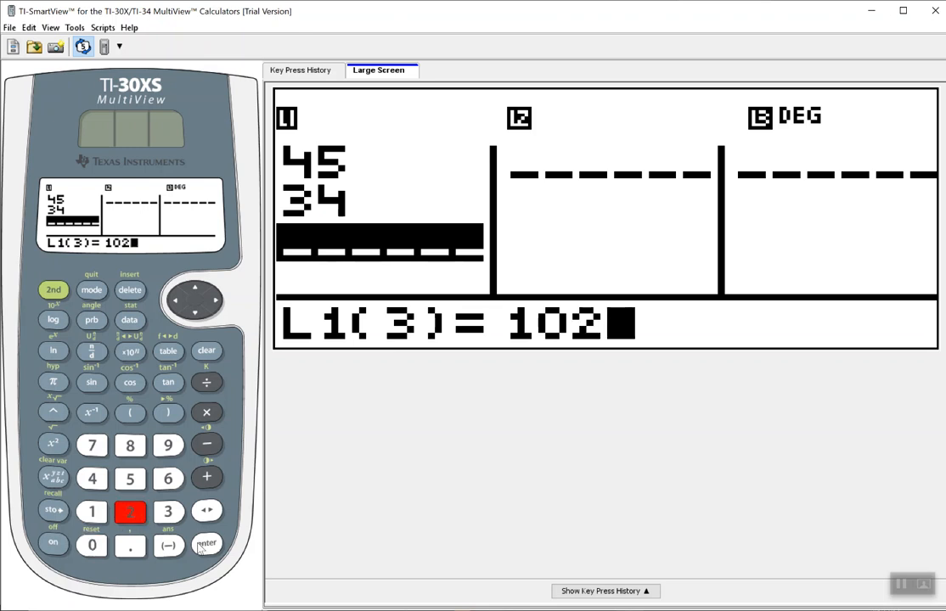
click(206, 544)
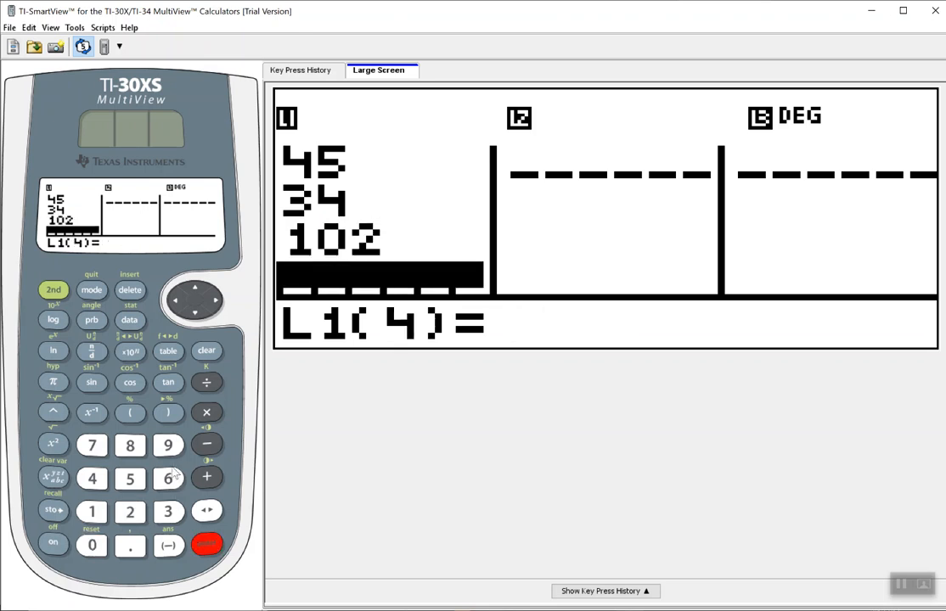
click(206, 544)
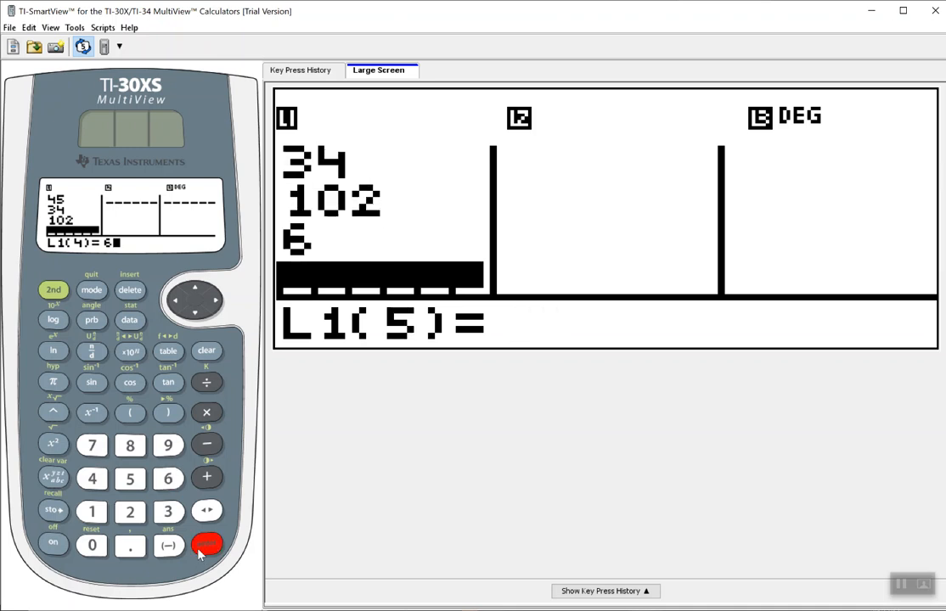
click(168, 446)
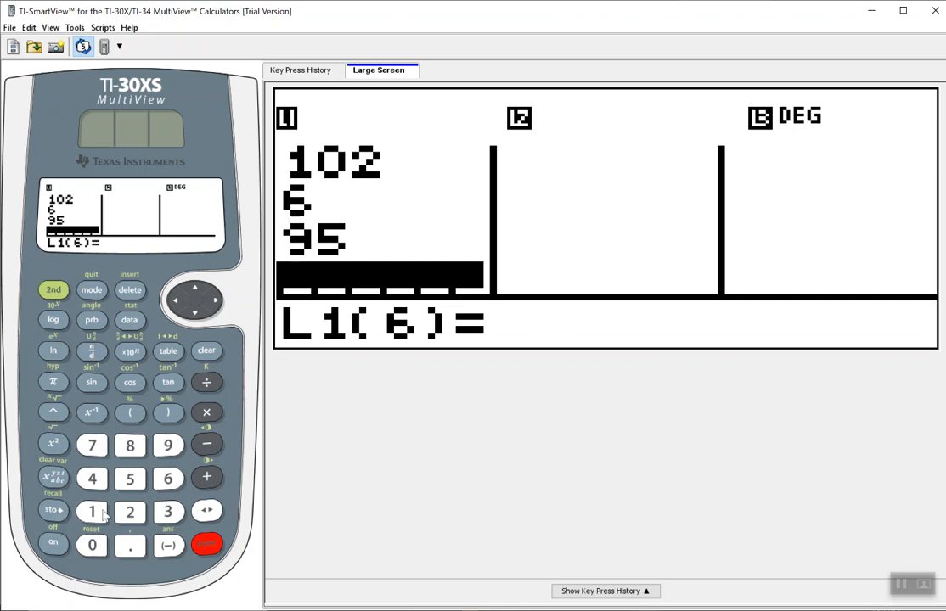
click(130, 445)
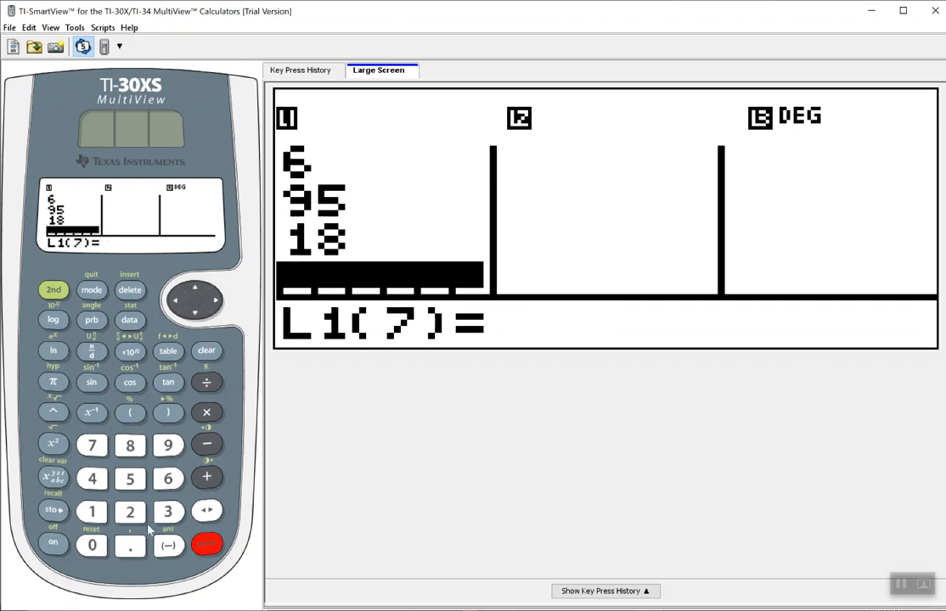
- Enter the remaining L1 values 27, 34, 12 and 45, then activate 2nd
click(130, 511)
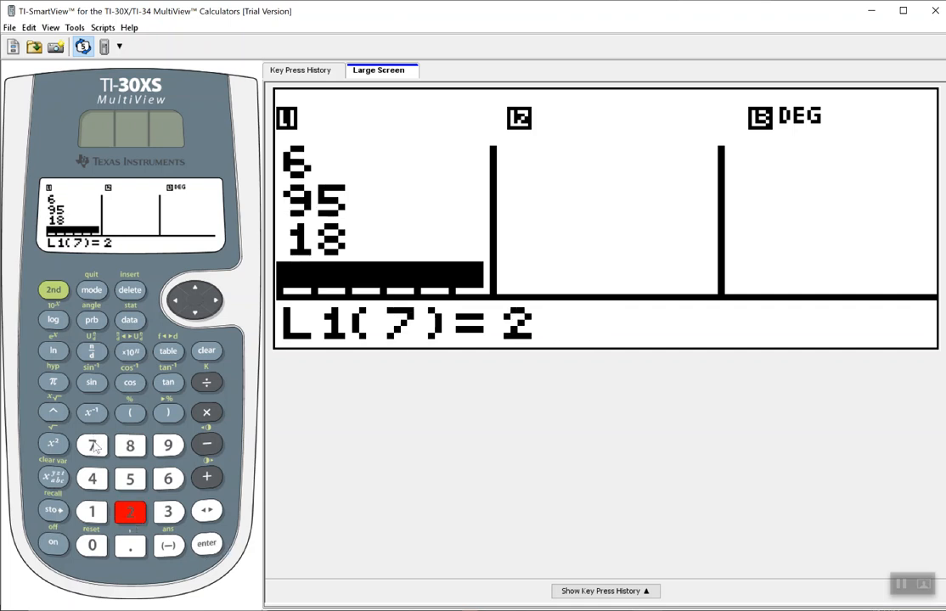
click(206, 544)
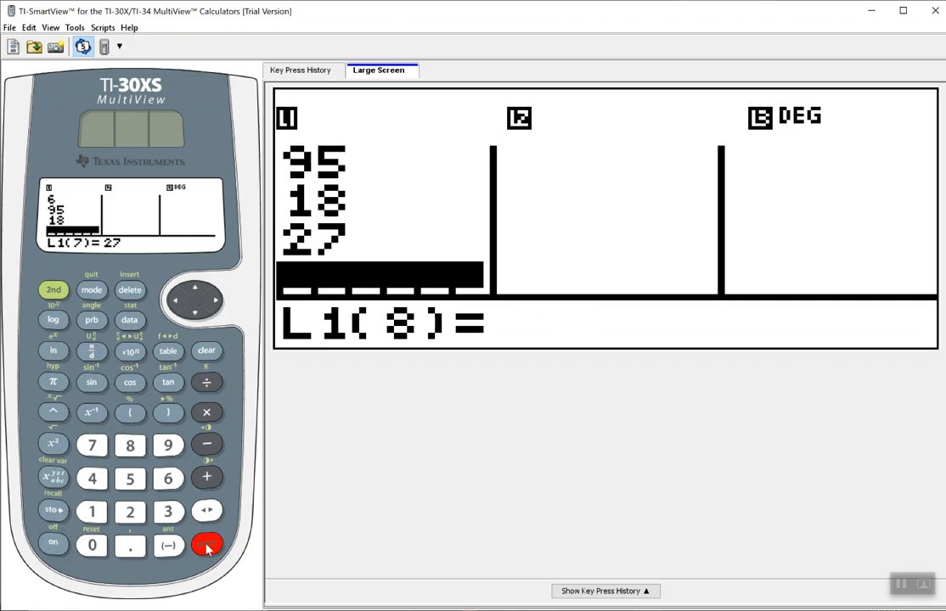
click(168, 511)
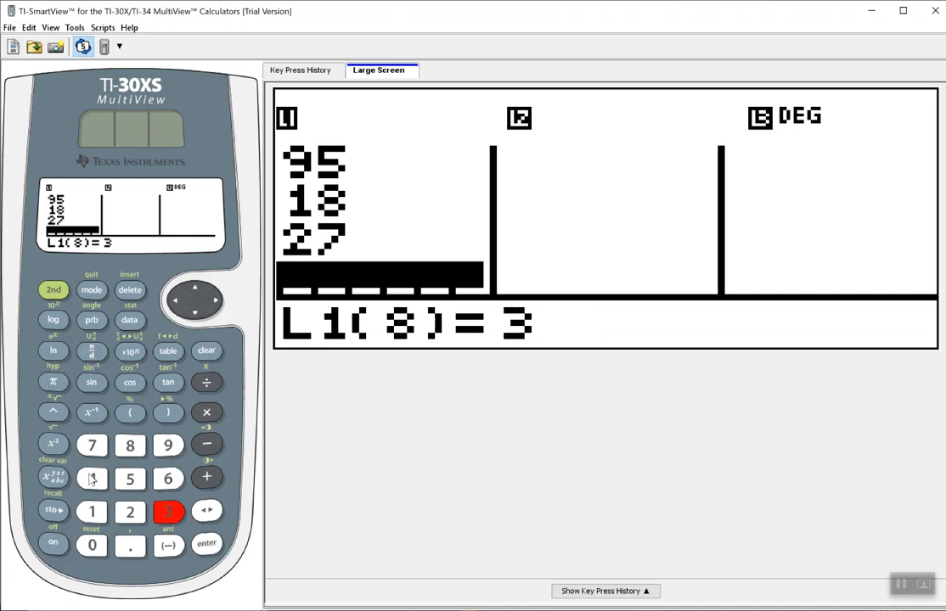
click(206, 543)
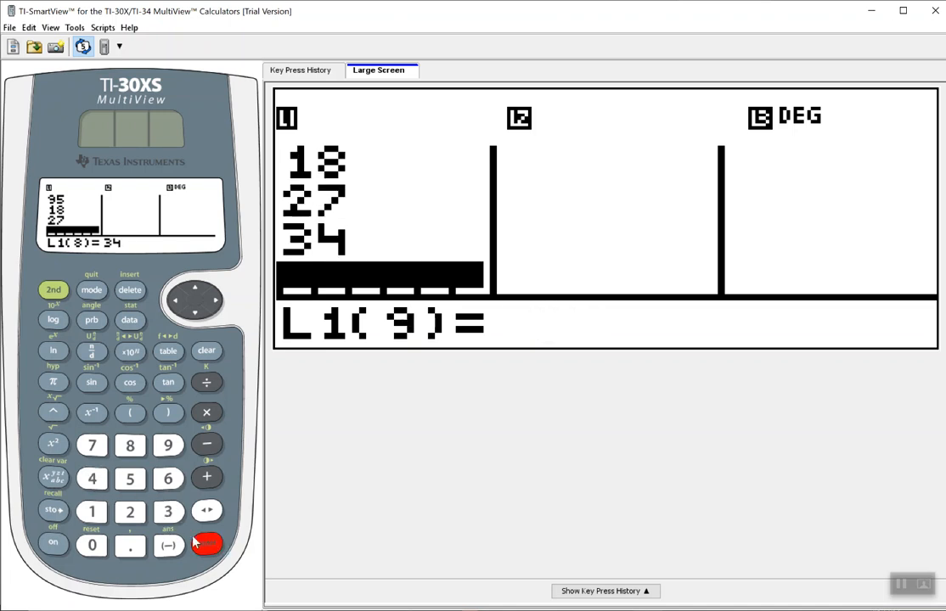
click(91, 511)
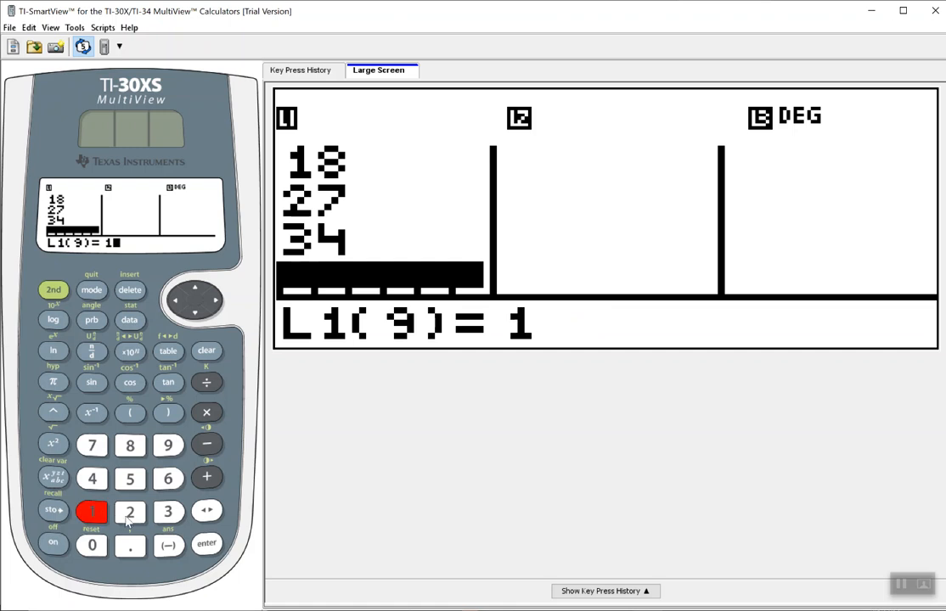
click(206, 544)
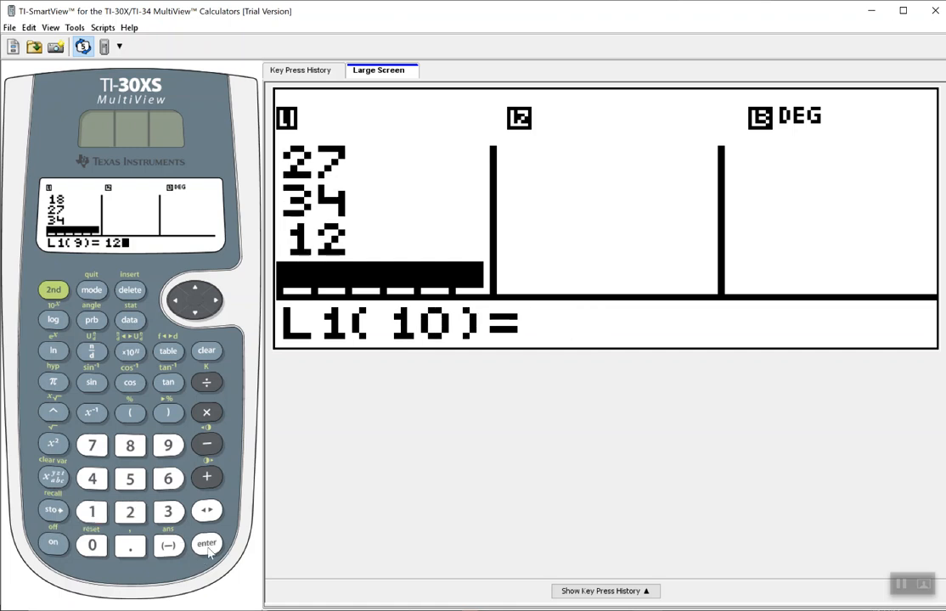
click(91, 477)
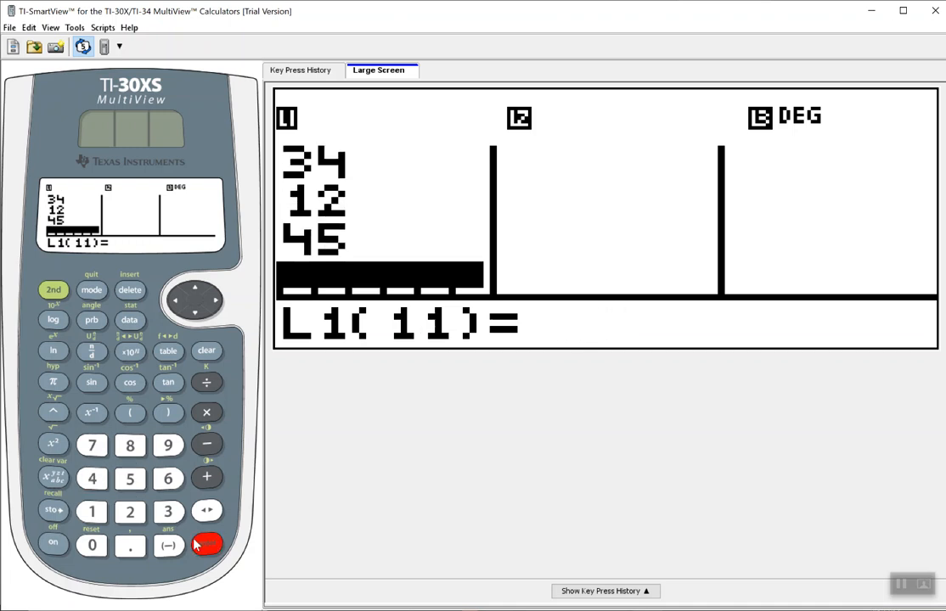
click(53, 290)
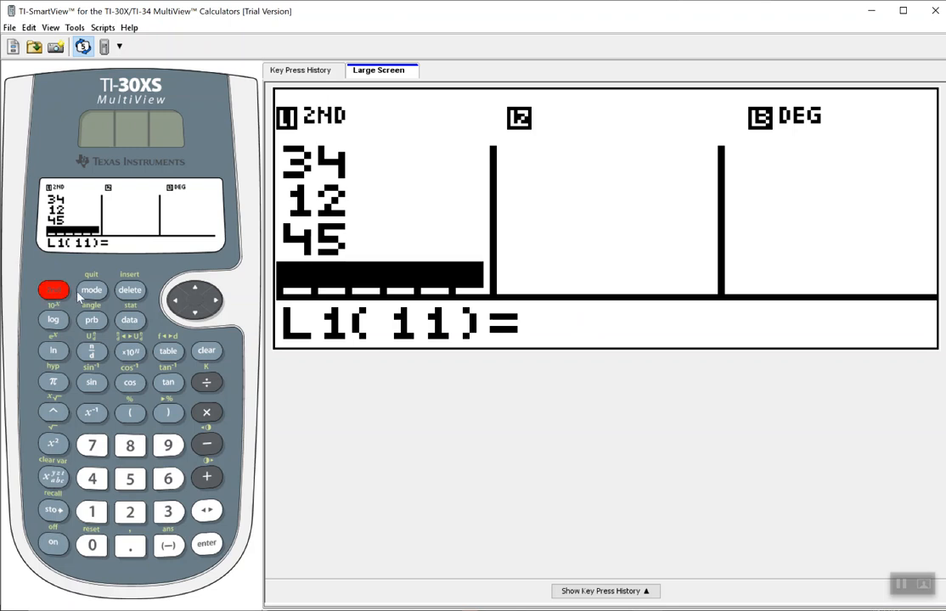
- Open the 1-Var Stats setup with data list L1 and frequency ONE
click(53, 290)
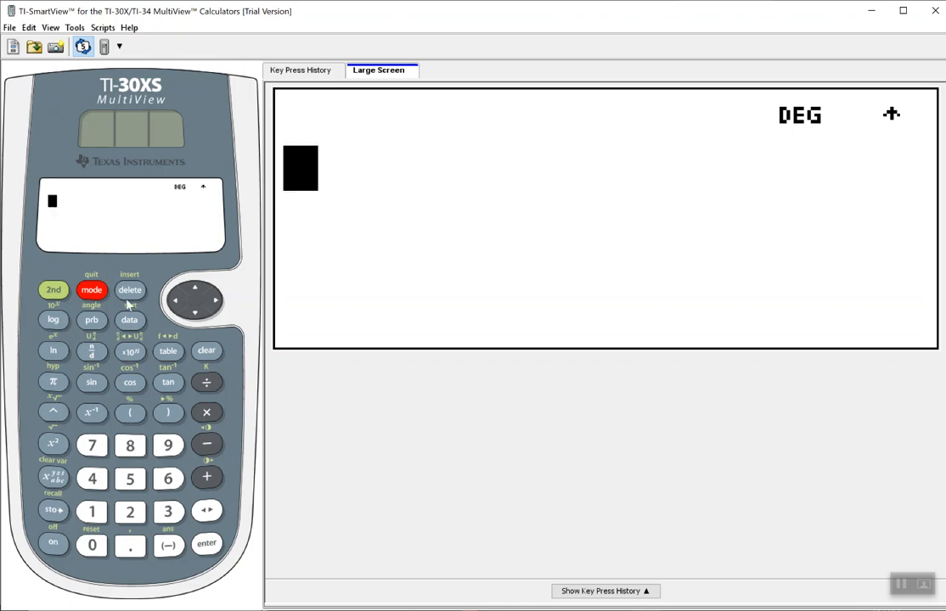
click(53, 290)
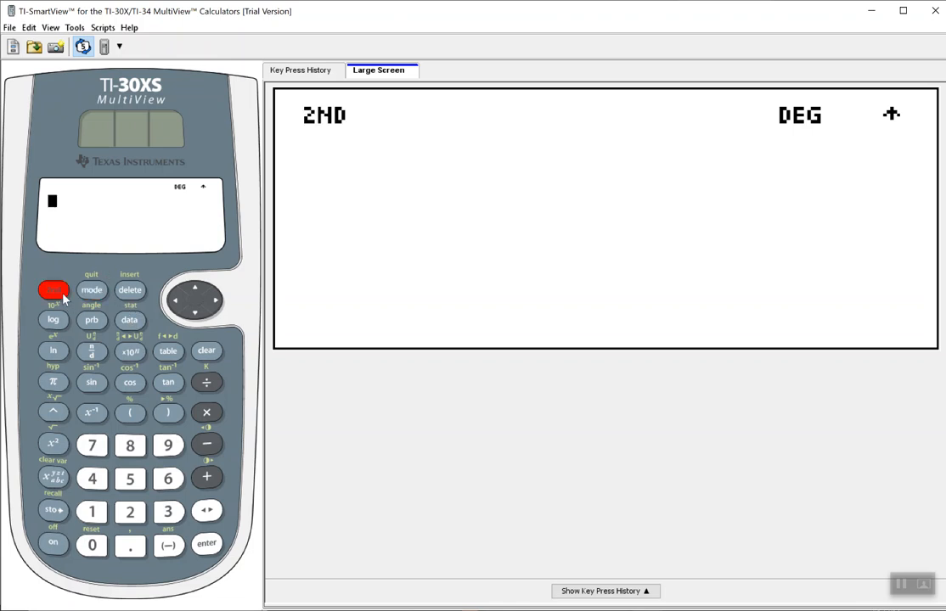
click(53, 290)
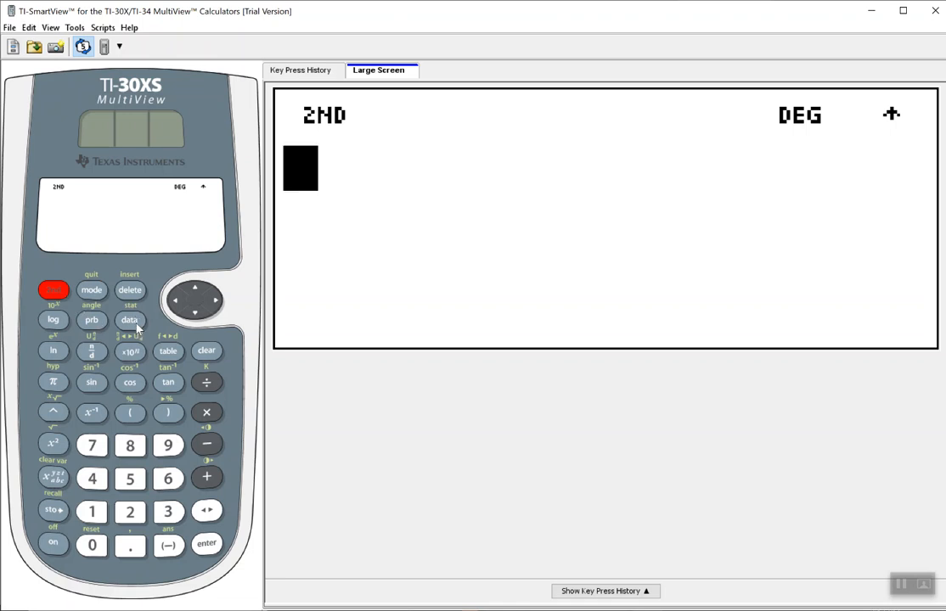
click(130, 320)
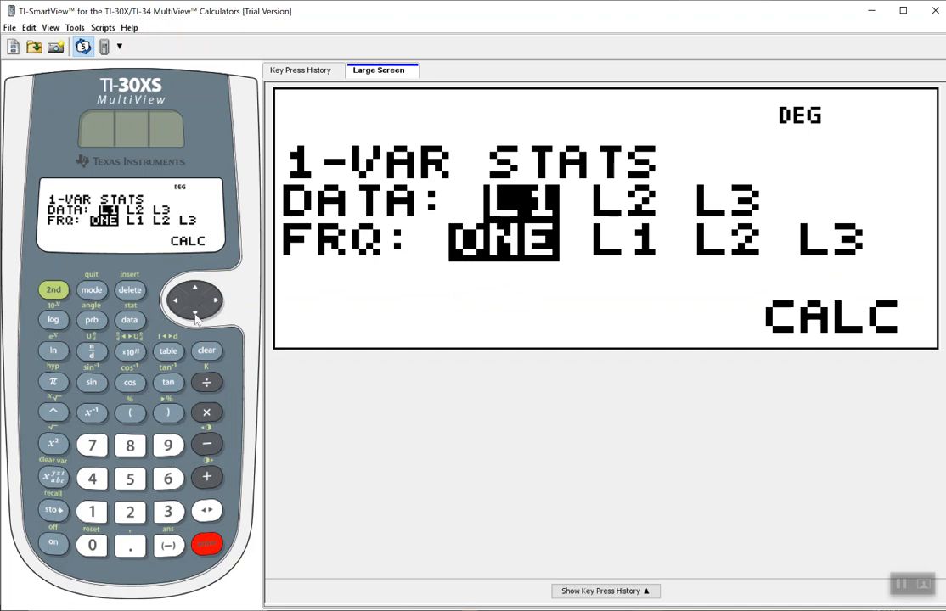
- Calculate 1-Var Stats for L1, giving n=10, mean 41.8 and Sx≈32.577
click(195, 316)
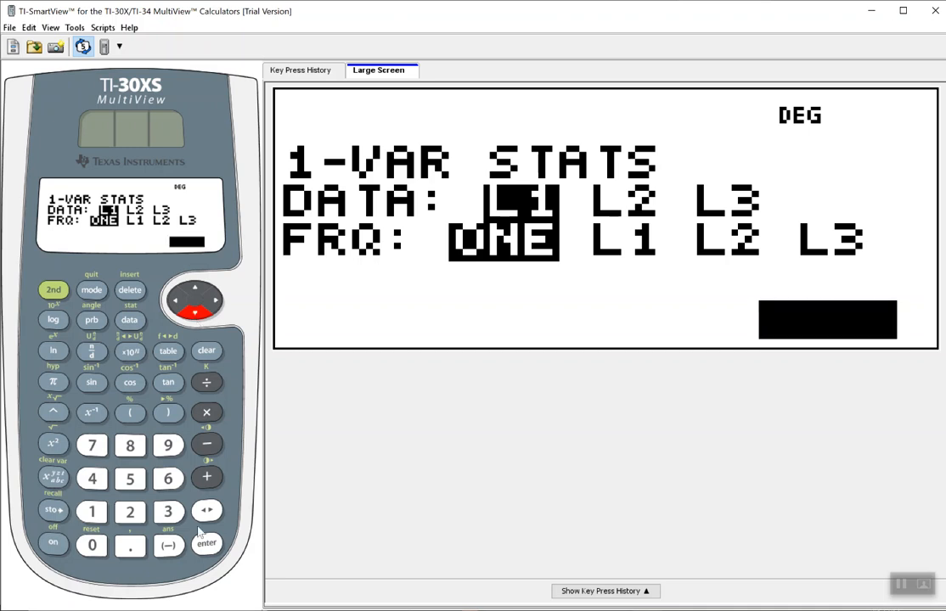
click(206, 544)
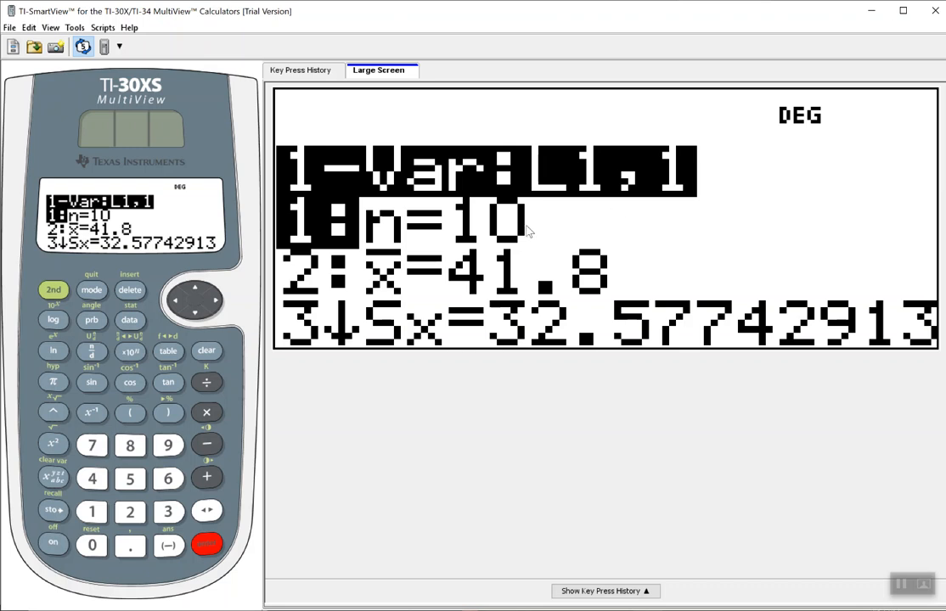
mouse_move(498, 286)
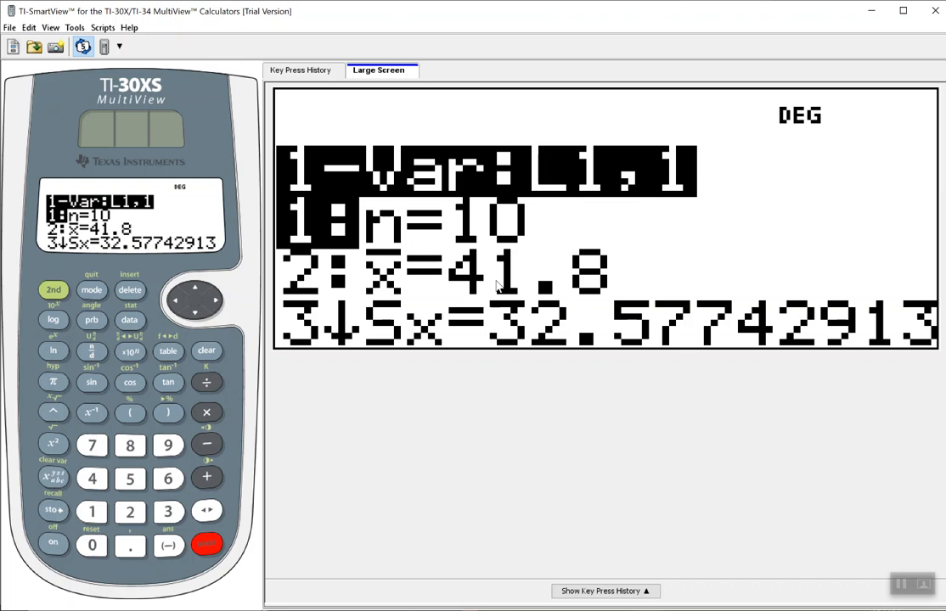
mouse_move(541, 331)
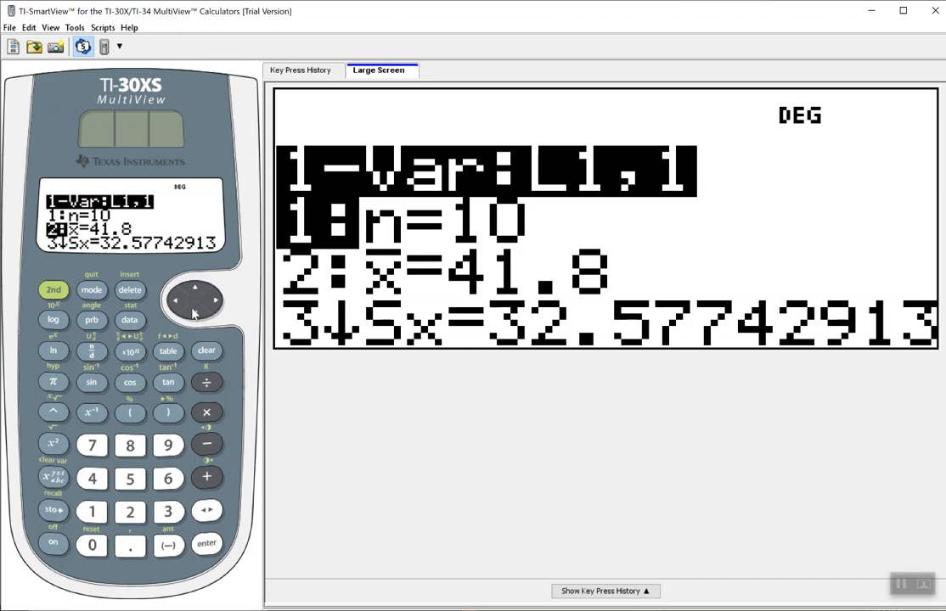
- Scroll the results down to reveal σx=30.90566291
click(194, 315)
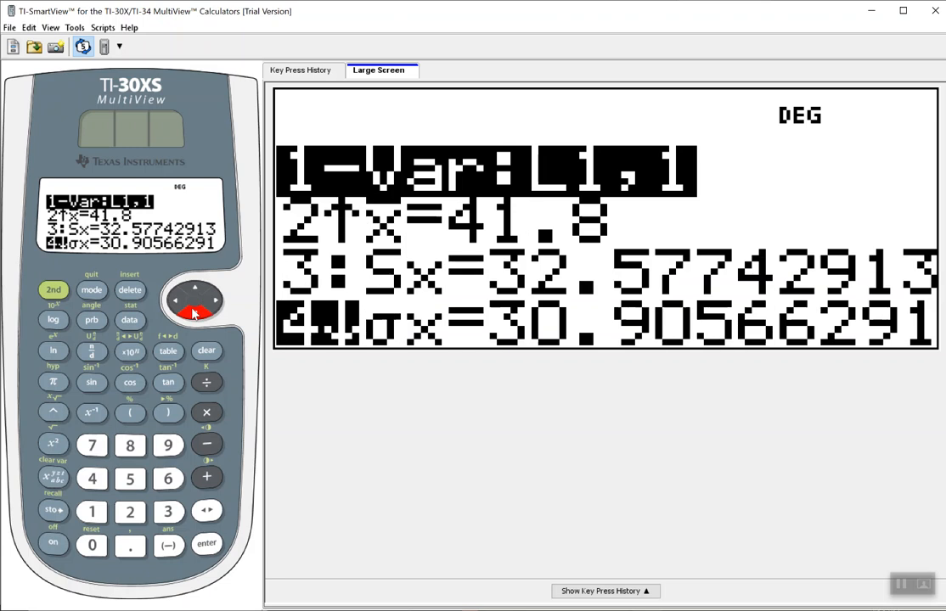
- Step down to maxX=102, then back up to show minX=6, Q1=18, Med=34
click(209, 313)
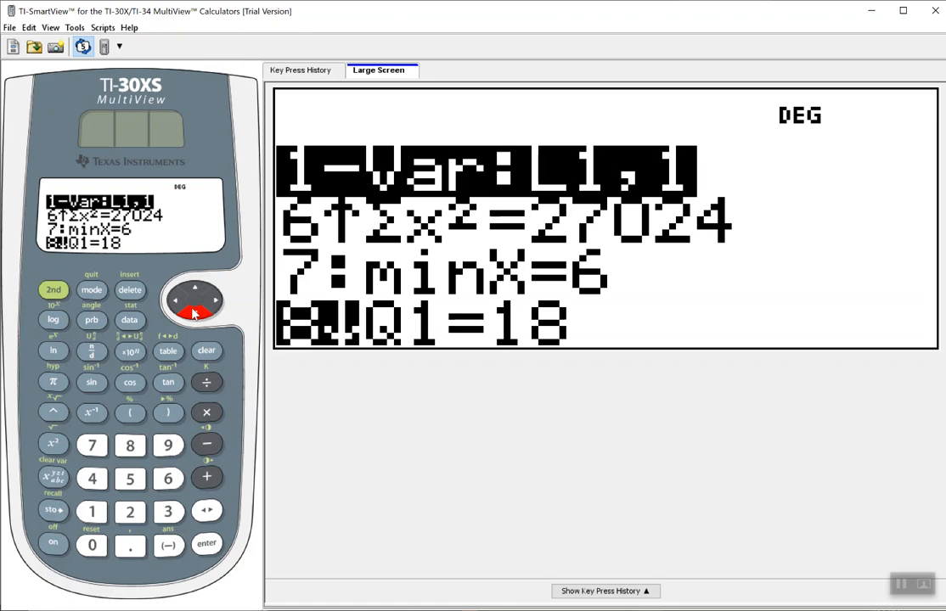
click(211, 303)
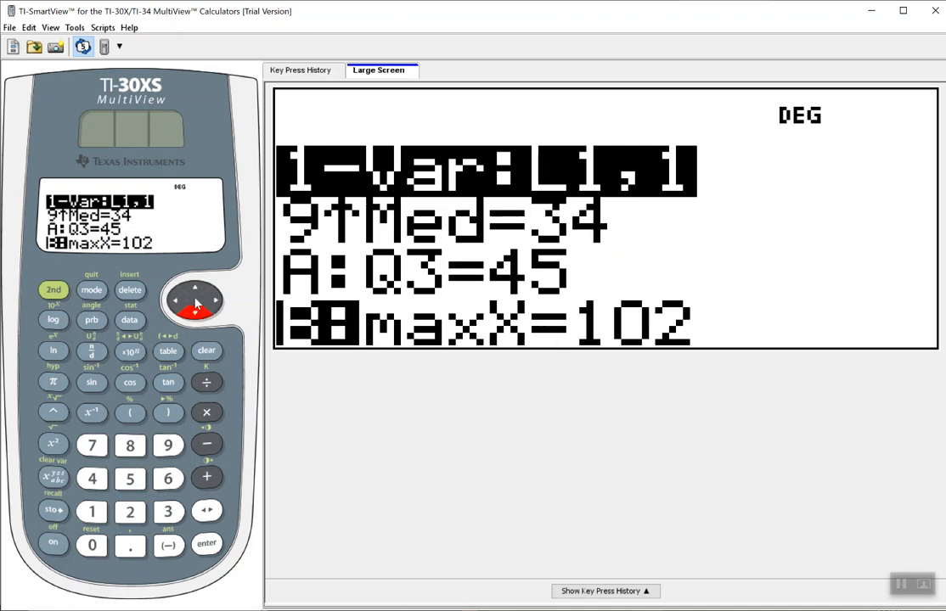
click(193, 287)
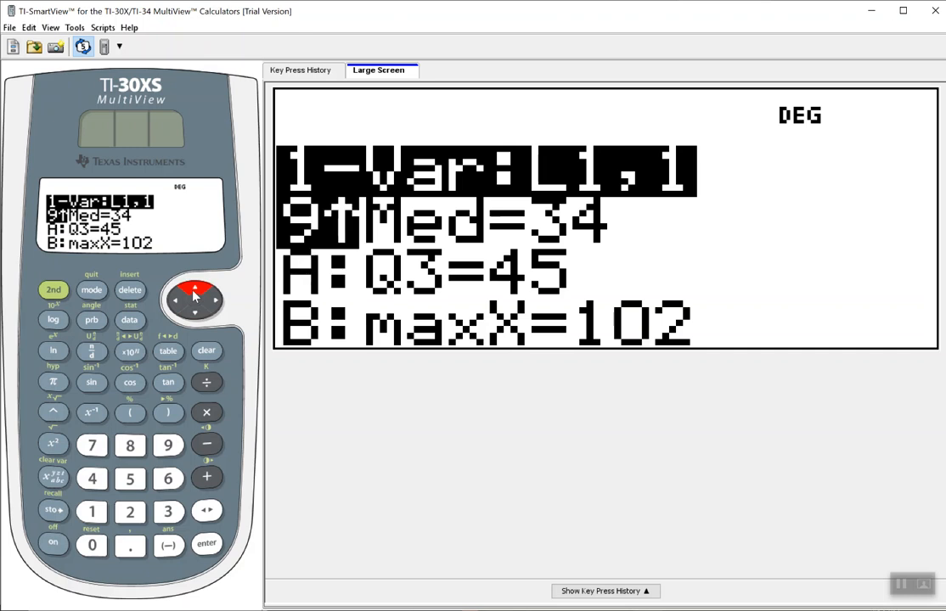
click(194, 285)
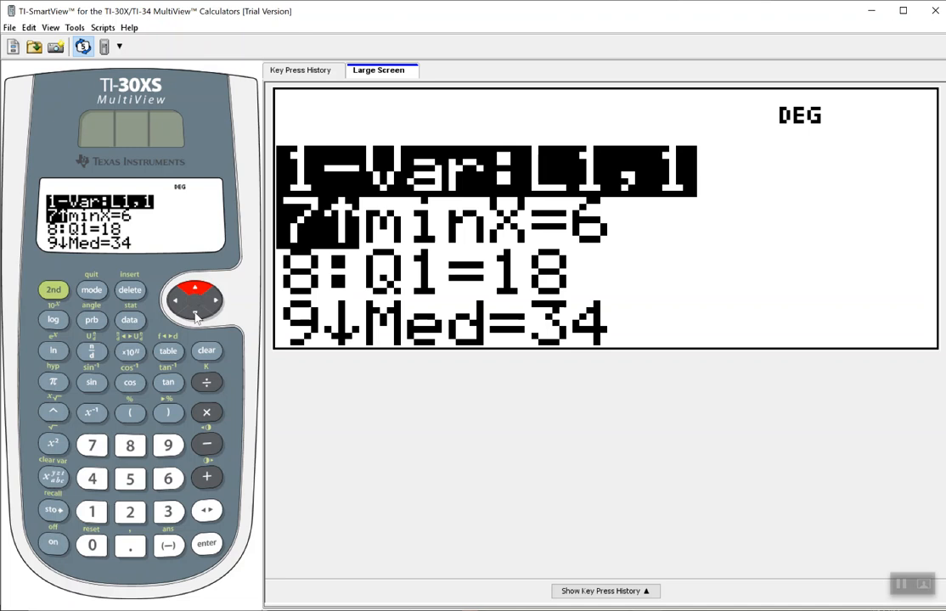
- Scroll the results to Q3, then reopen the L1 list editor (45, 34, 102, 6)
click(194, 316)
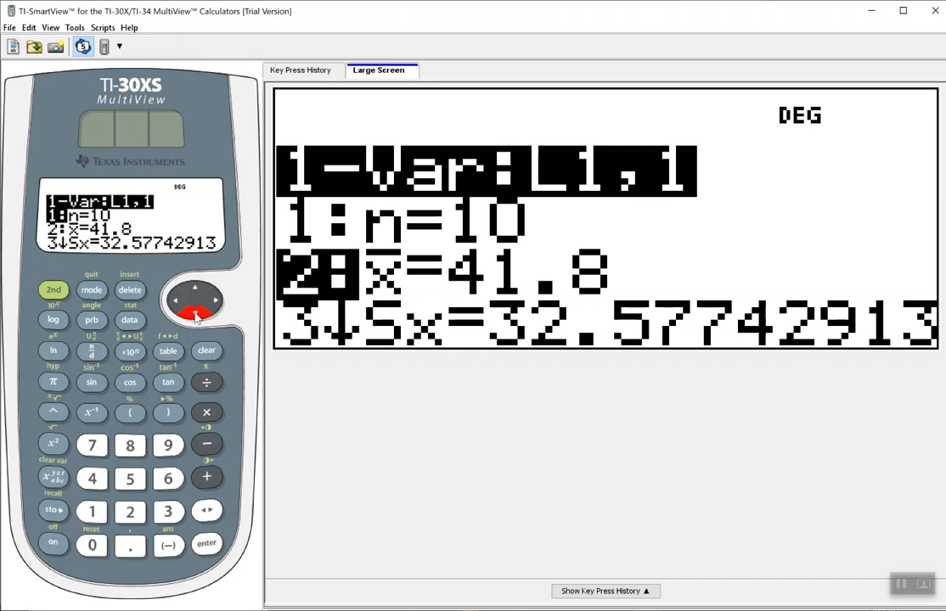
click(209, 303)
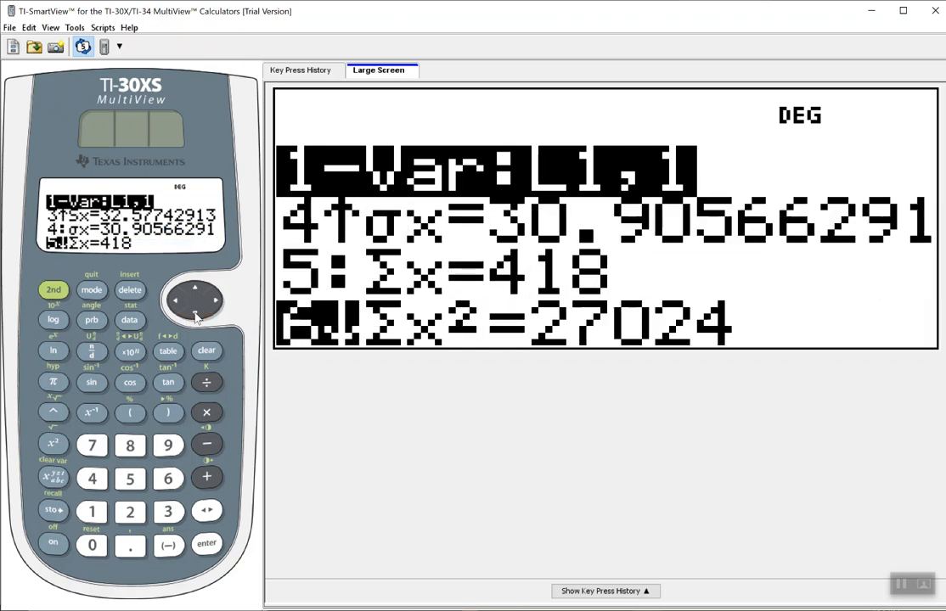
click(194, 312)
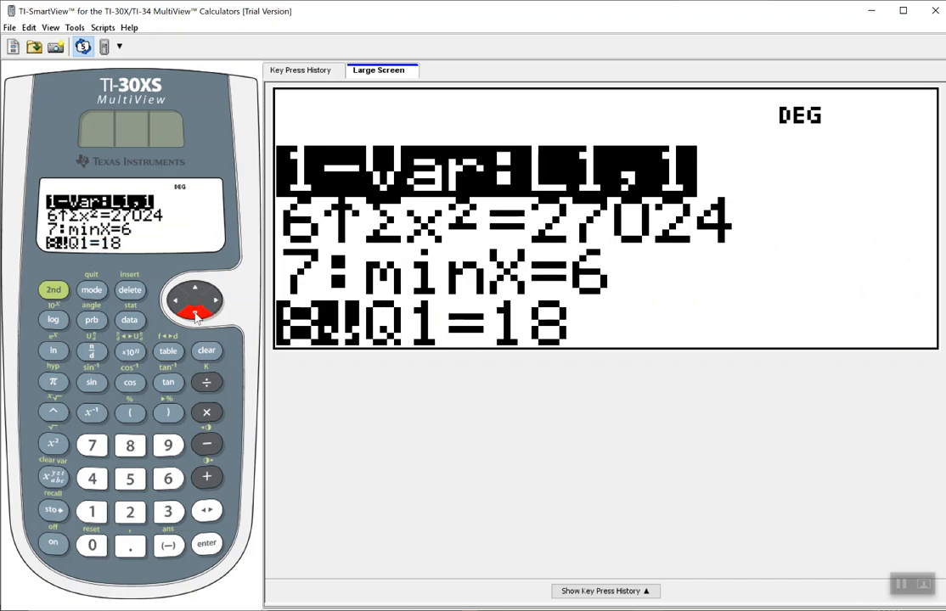
click(195, 287)
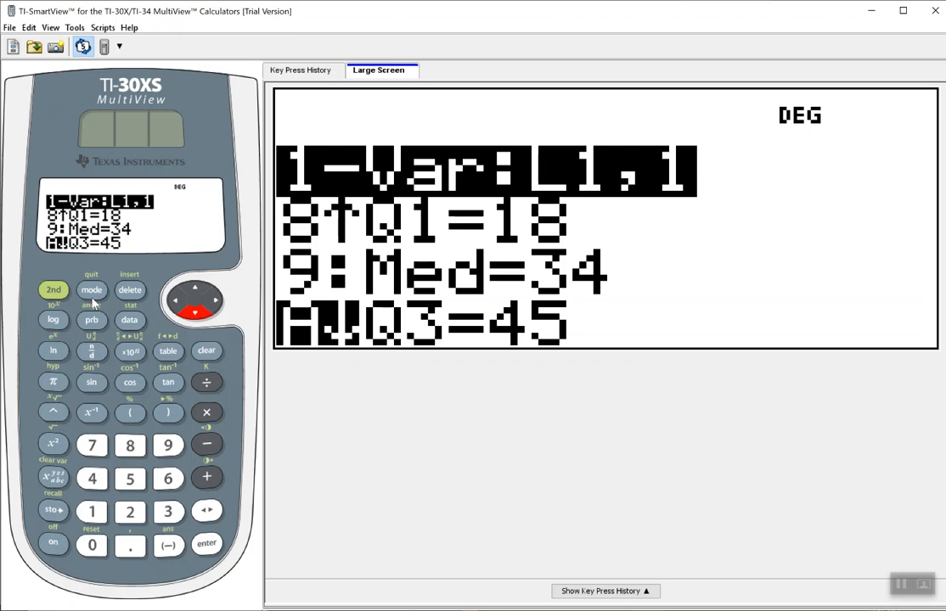
mouse_move(120, 321)
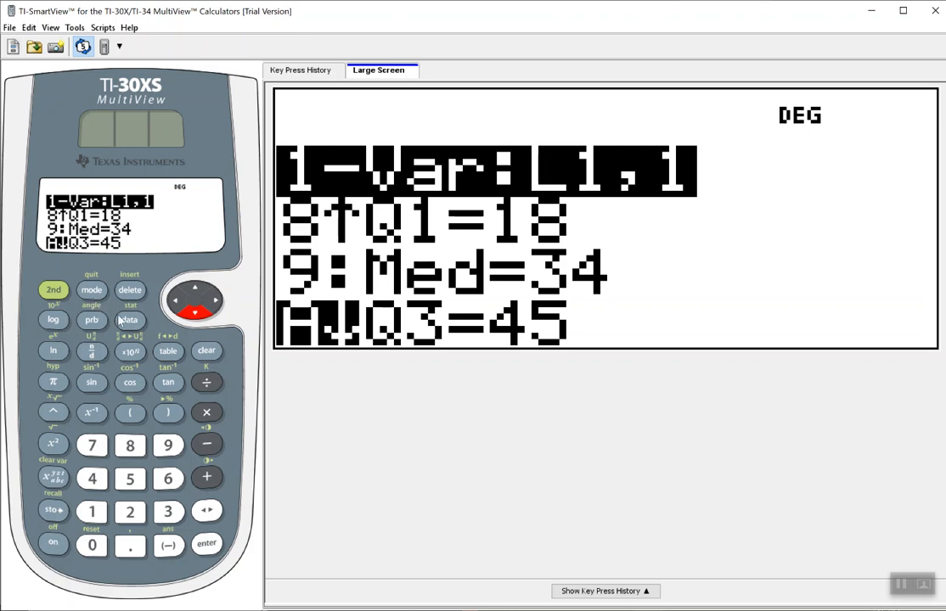
click(129, 323)
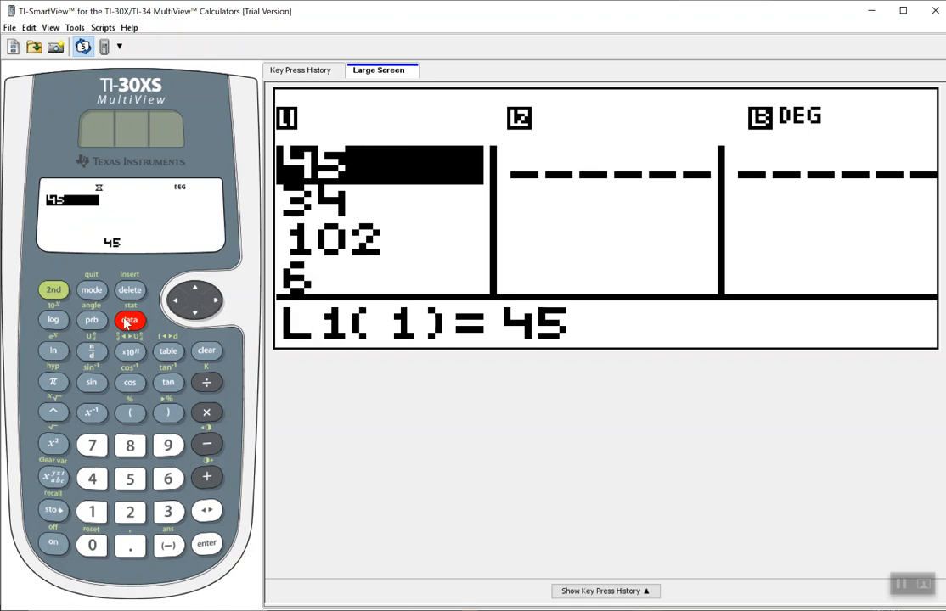